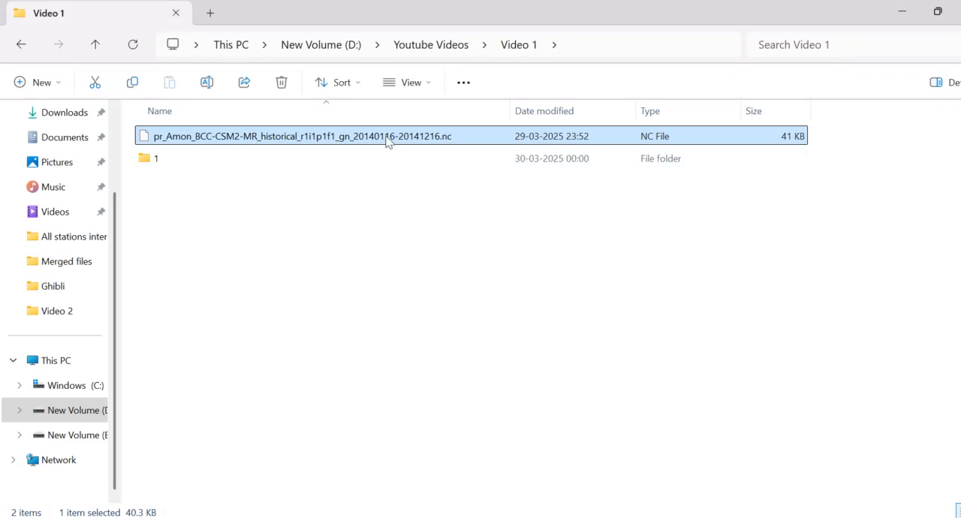
mouse_move(454, 139)
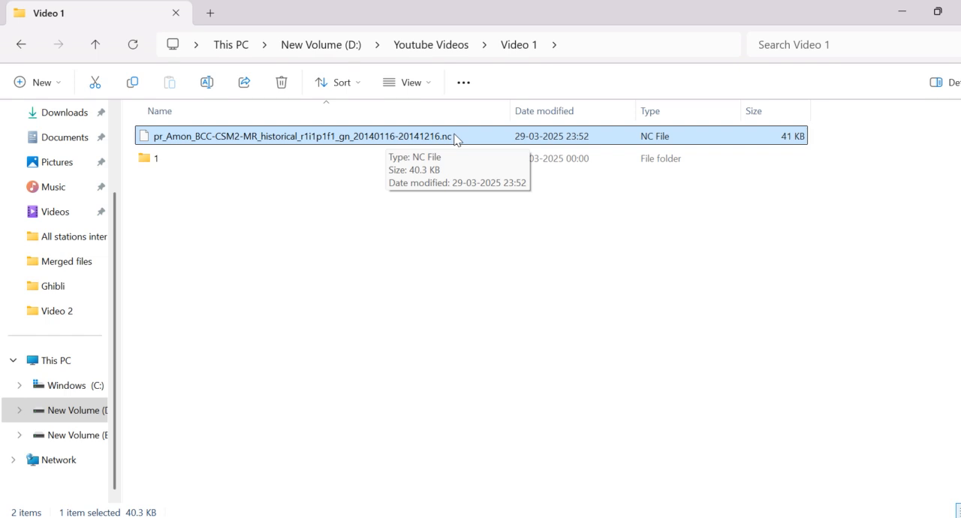
mouse_move(459, 247)
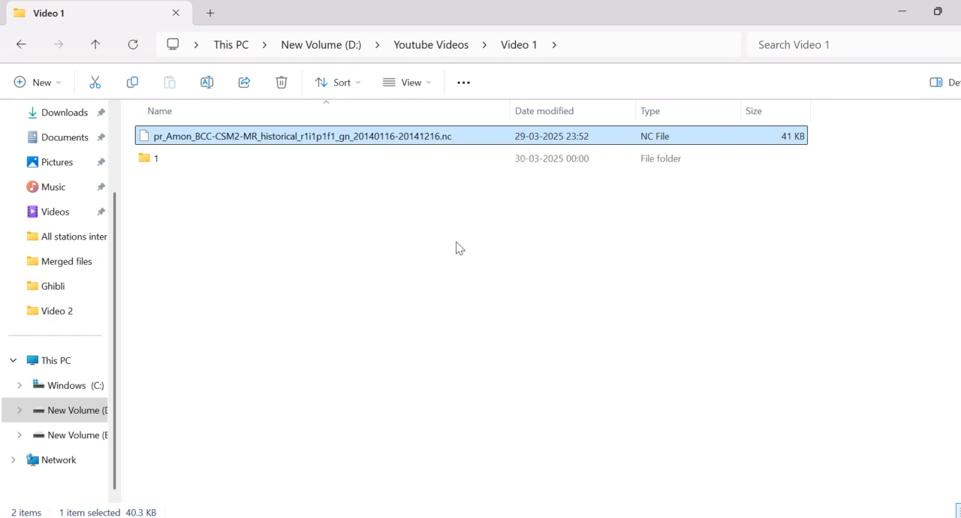
mouse_move(466, 139)
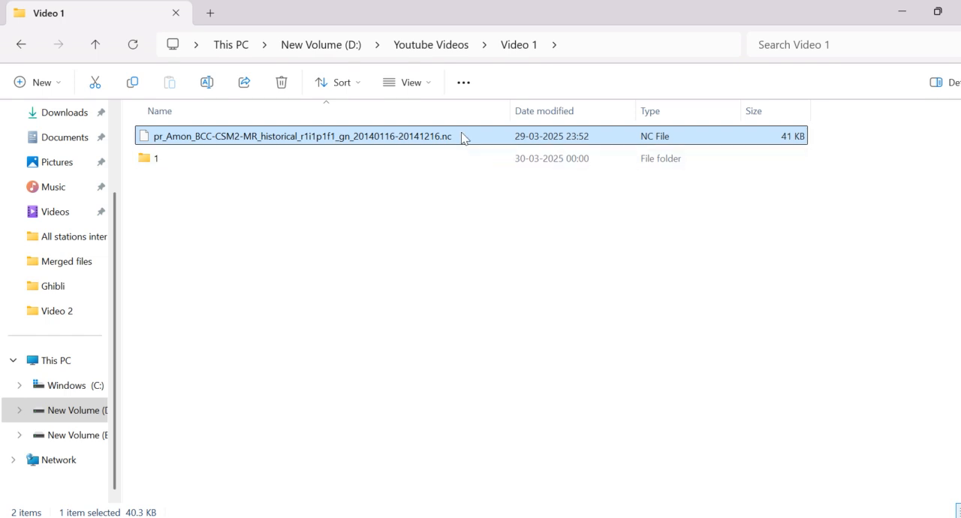
mouse_move(464, 139)
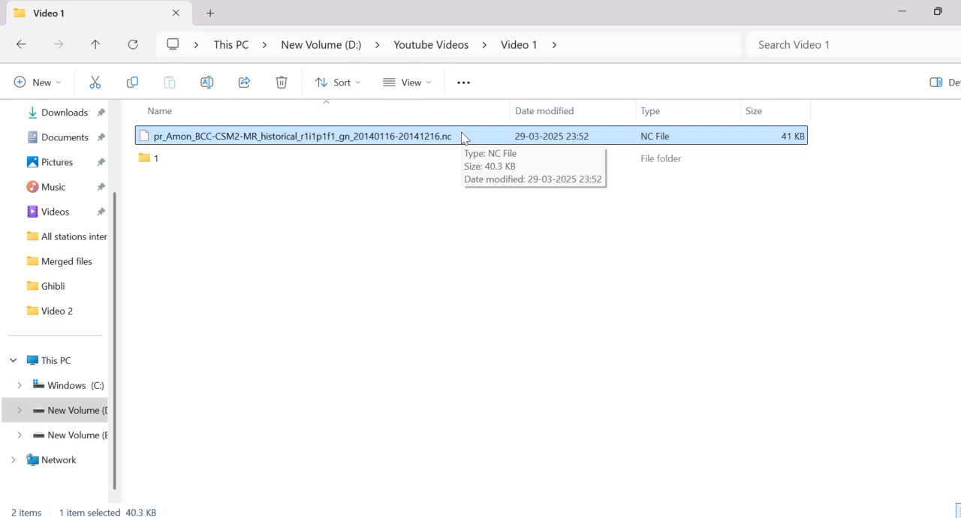
mouse_move(477, 253)
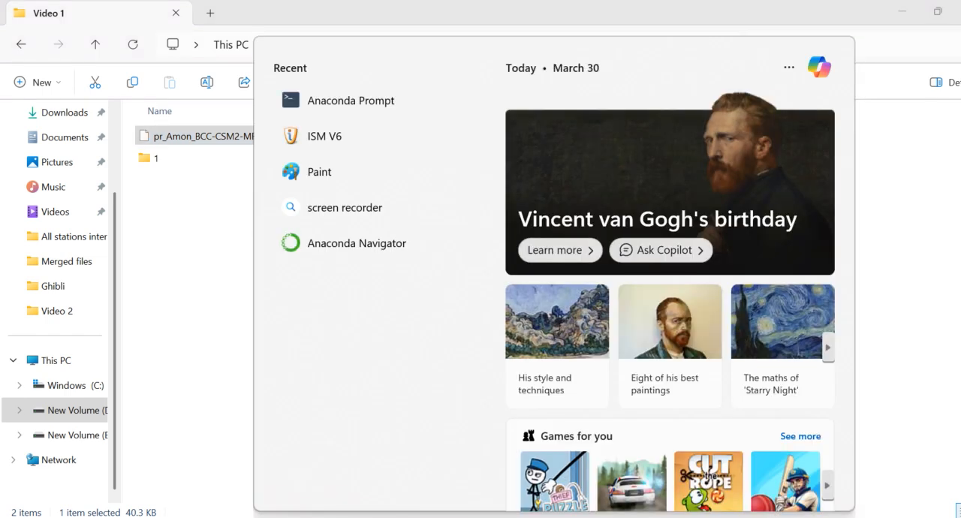
mouse_move(364, 256)
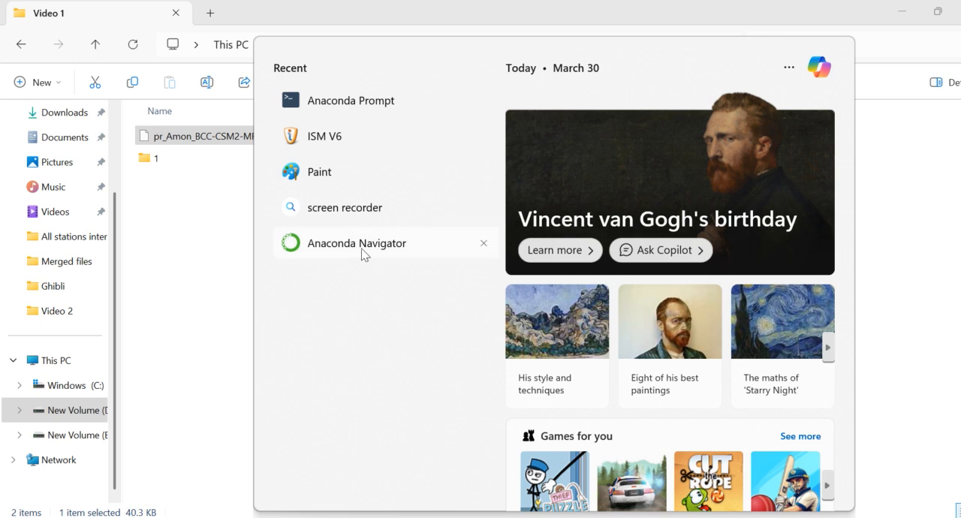
mouse_move(364, 248)
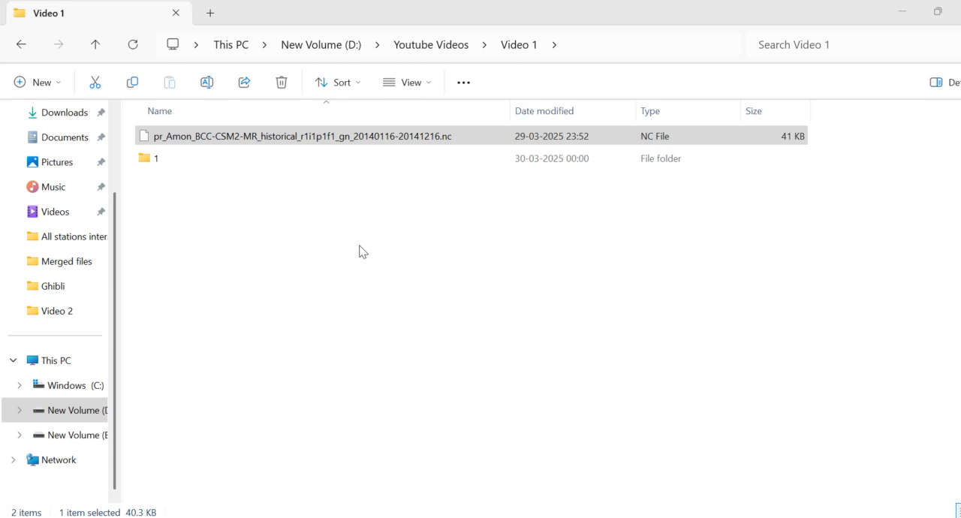
mouse_move(901, 11)
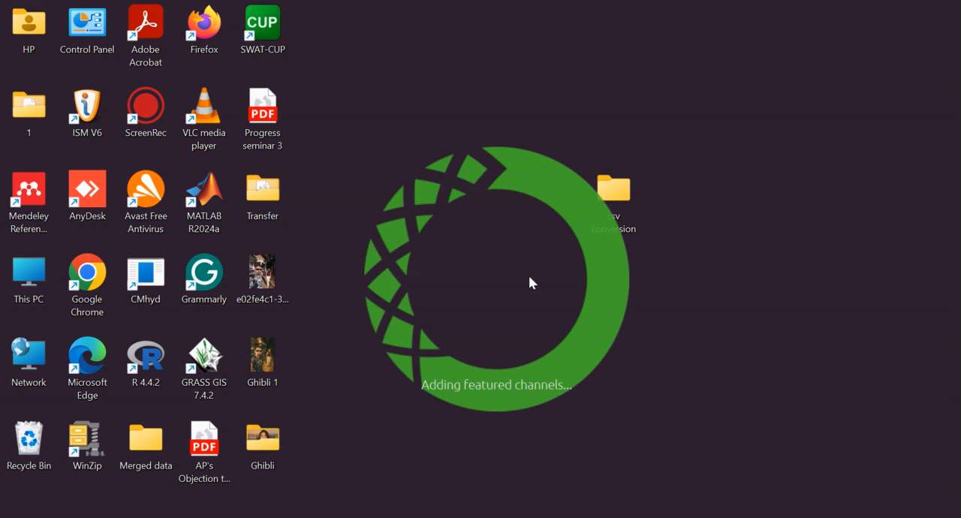
mouse_move(515, 320)
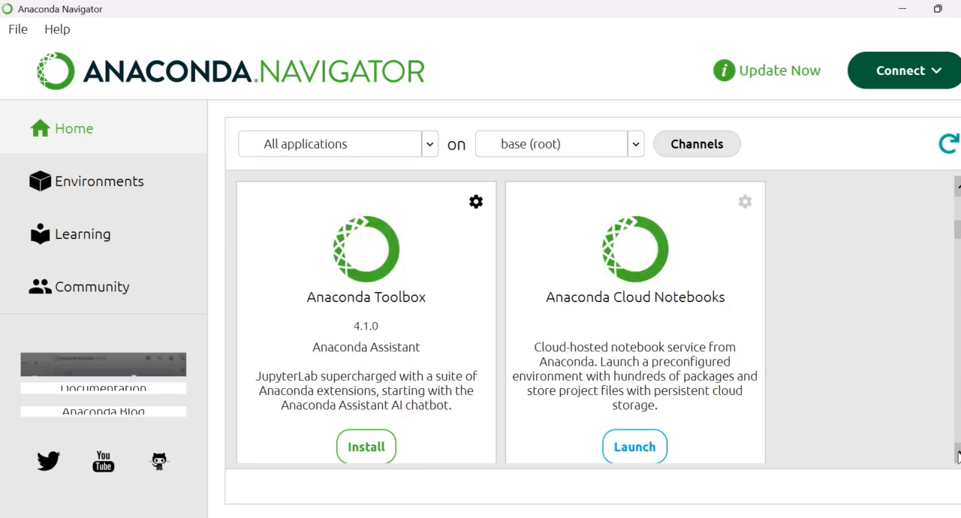
- Bring Jupyter Notebook into view in Navigator's app list and launch it
click(365, 446)
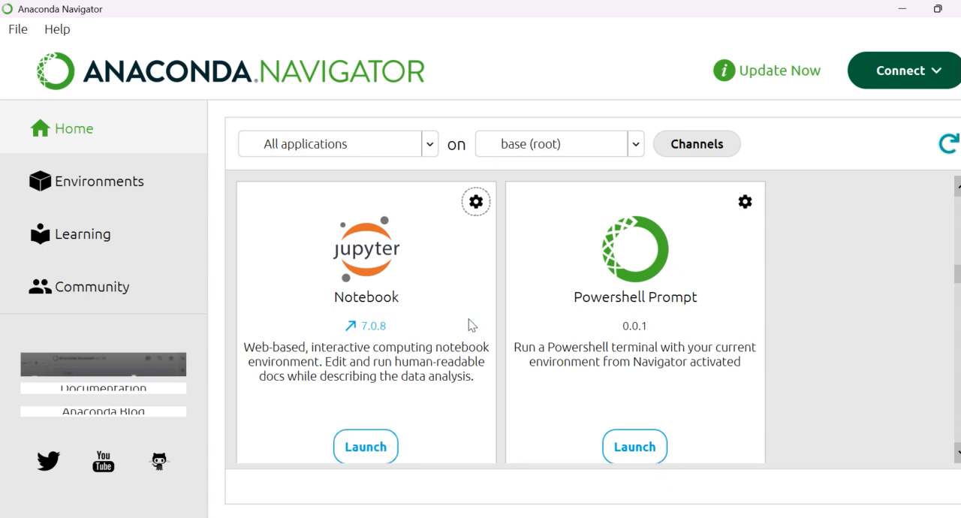
mouse_move(413, 341)
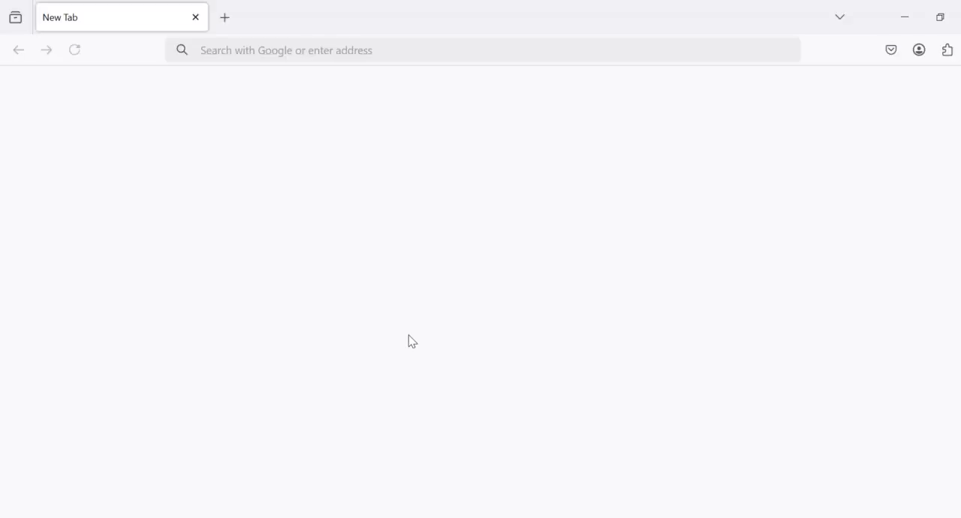
- Open localhost:8824/tree and browse to the empty Desktop 'csv conversion' folder
text(localhost:8824/tree)
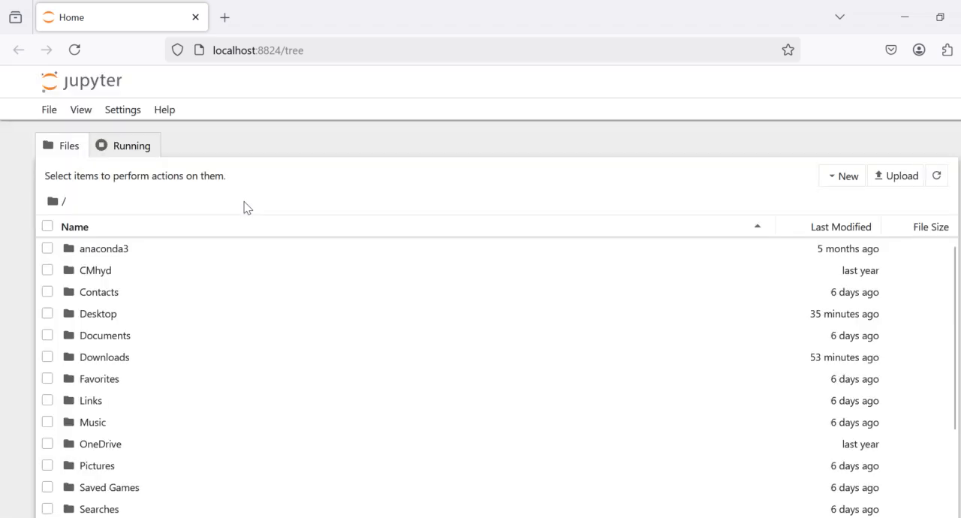
mouse_move(155, 225)
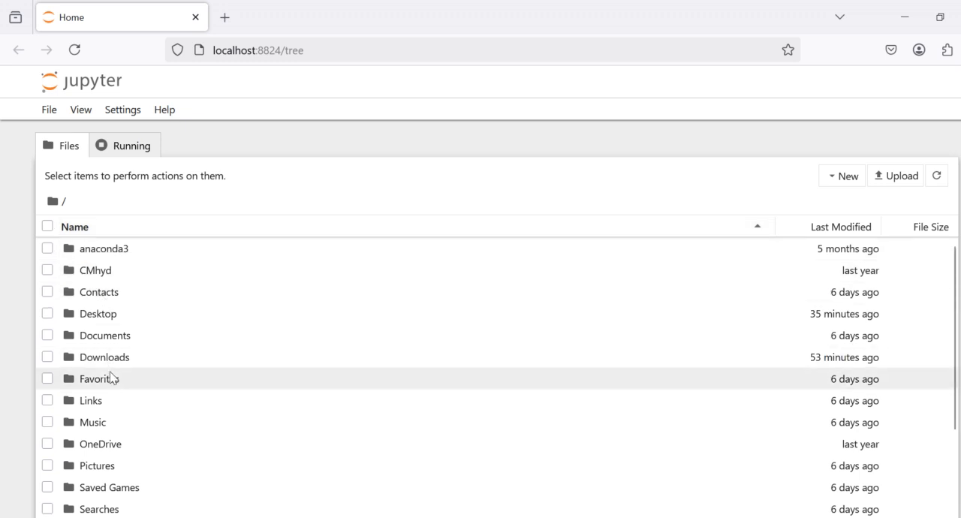
mouse_move(111, 332)
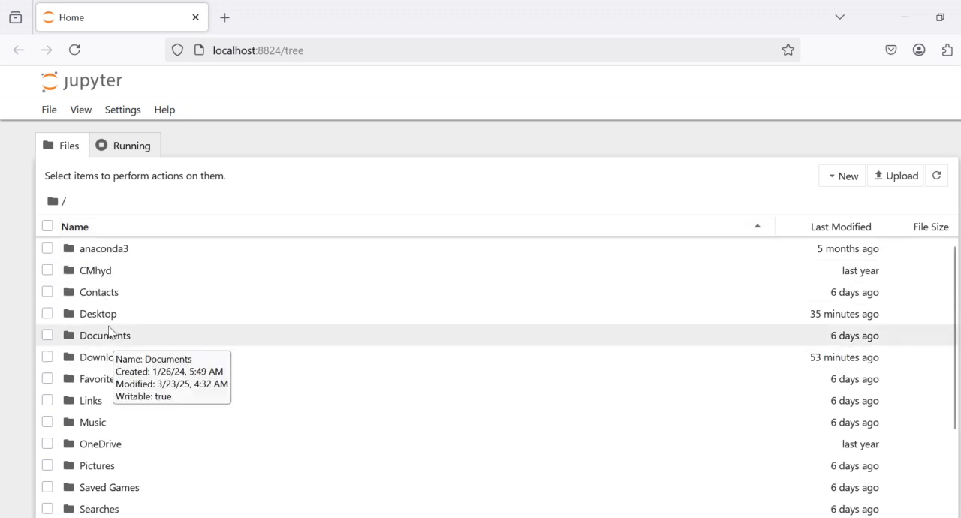
mouse_move(895, 18)
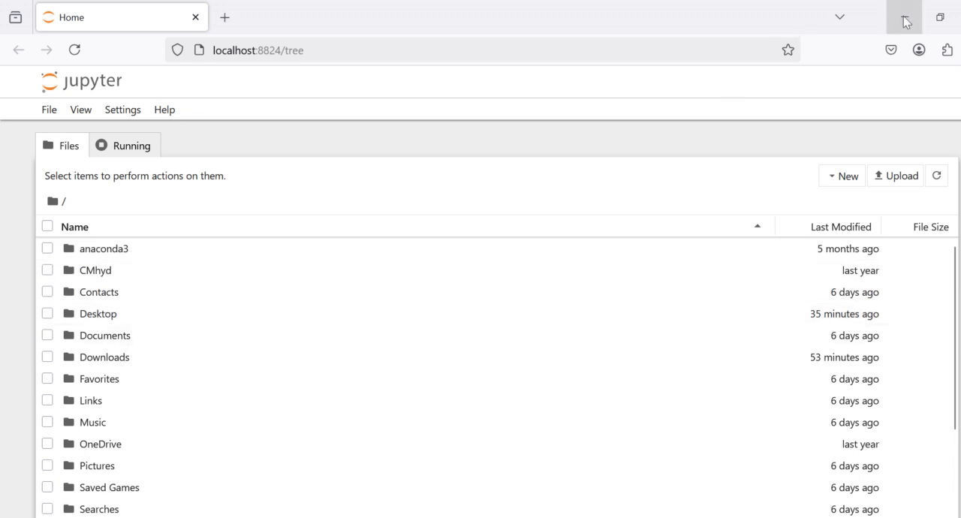
click(904, 18)
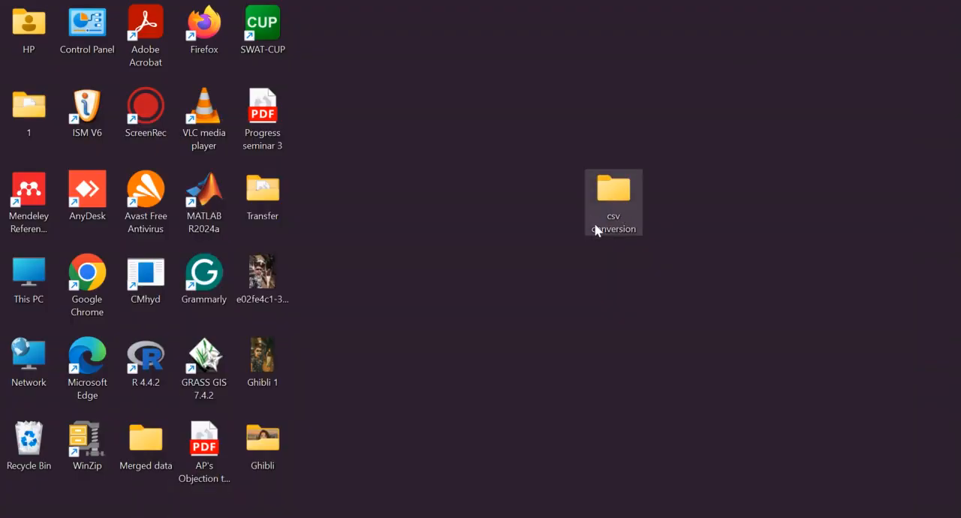
double_click(612, 191)
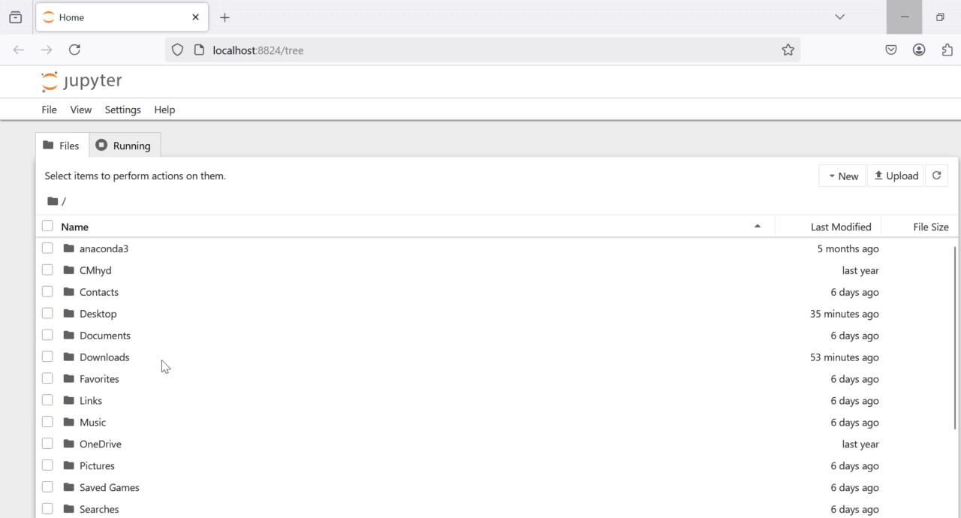
mouse_move(105, 315)
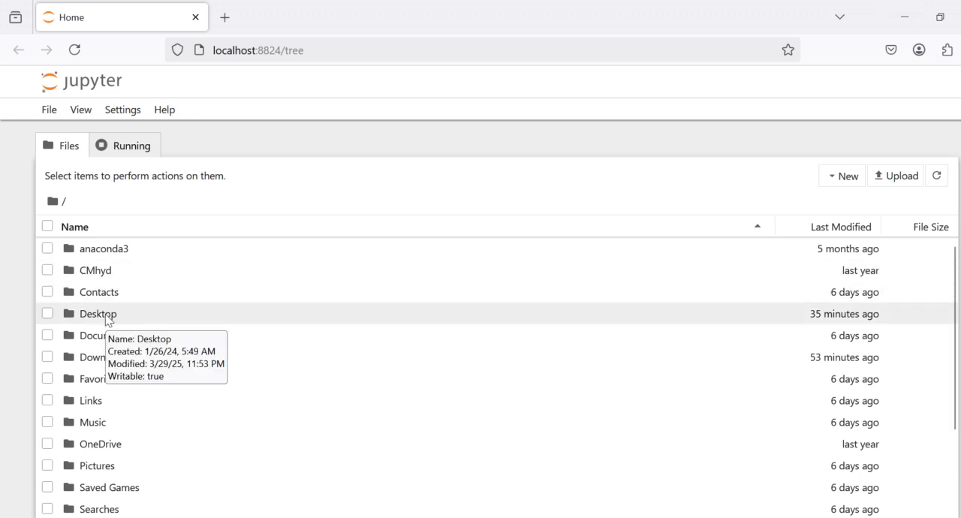
double_click(98, 313)
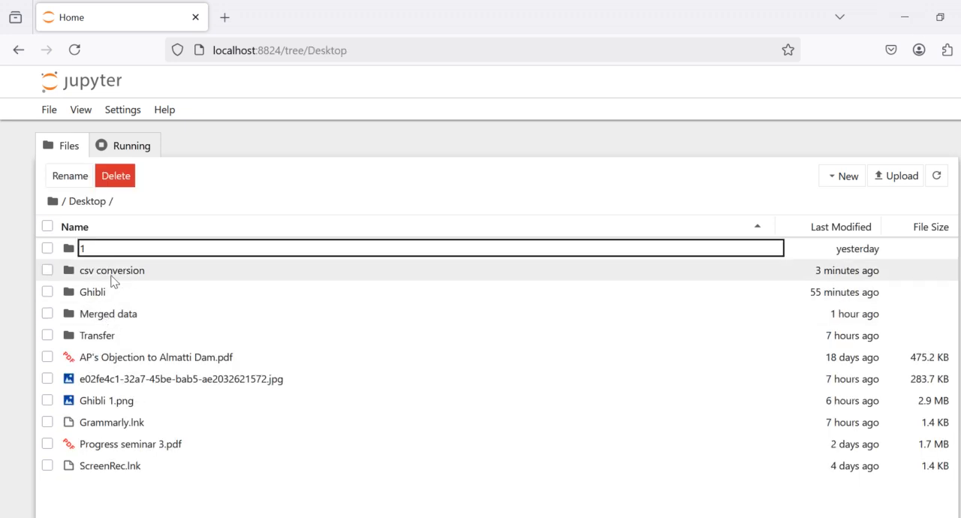
double_click(112, 269)
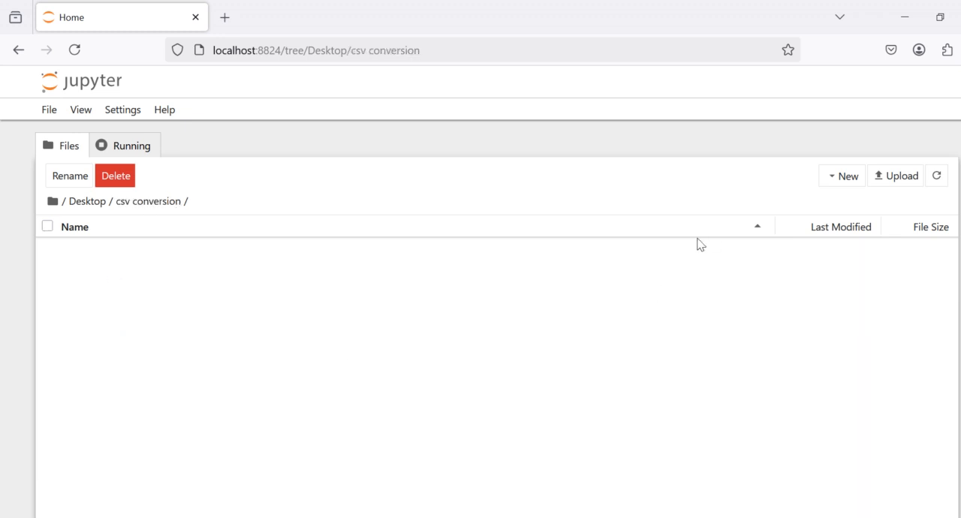
mouse_move(846, 175)
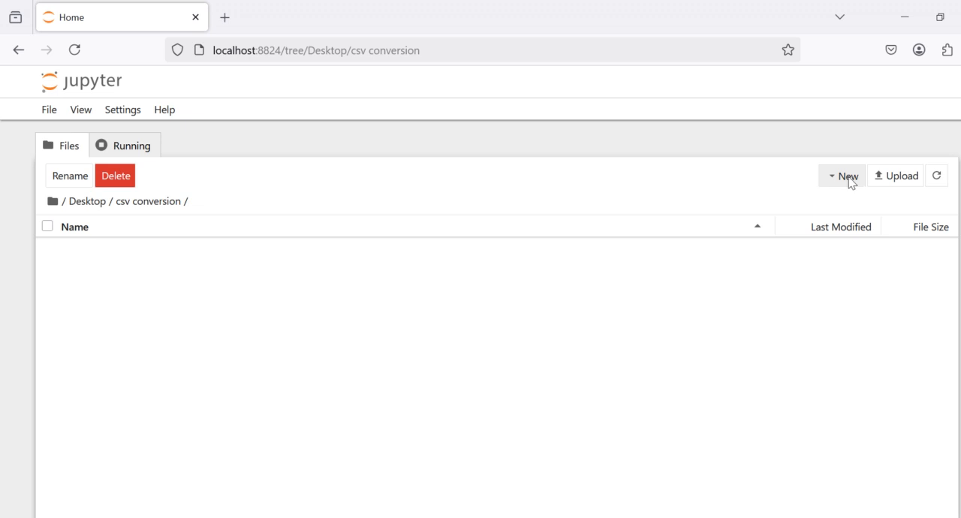
- Create a new Python 3 (ipykernel) notebook in the csv conversion folder
click(846, 174)
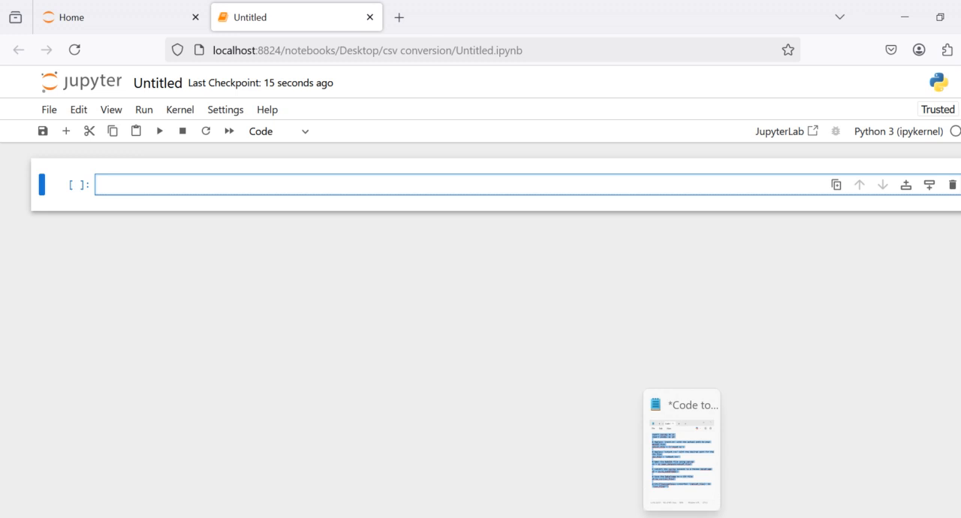
- Paste the xarray NetCDF-to-CSV script from Notepad into the notebook's code cell
click(686, 405)
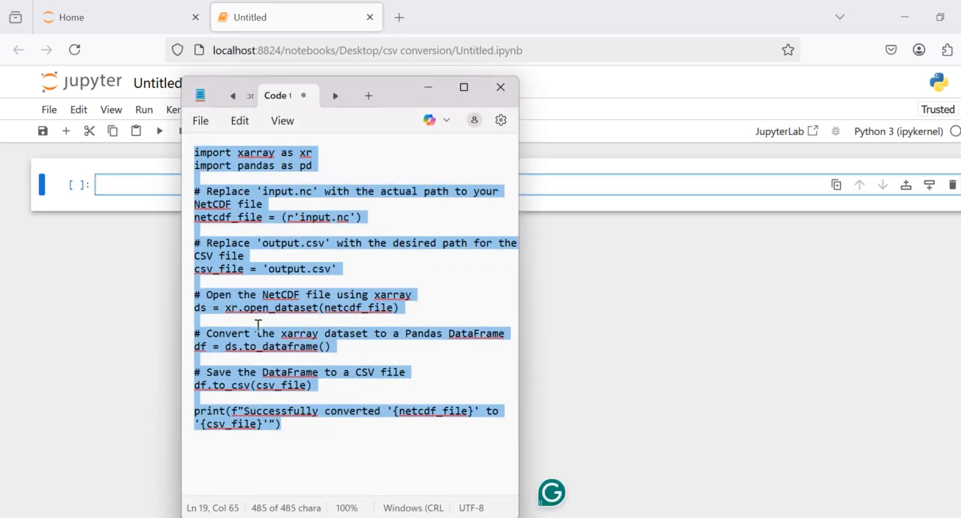
click(499, 87)
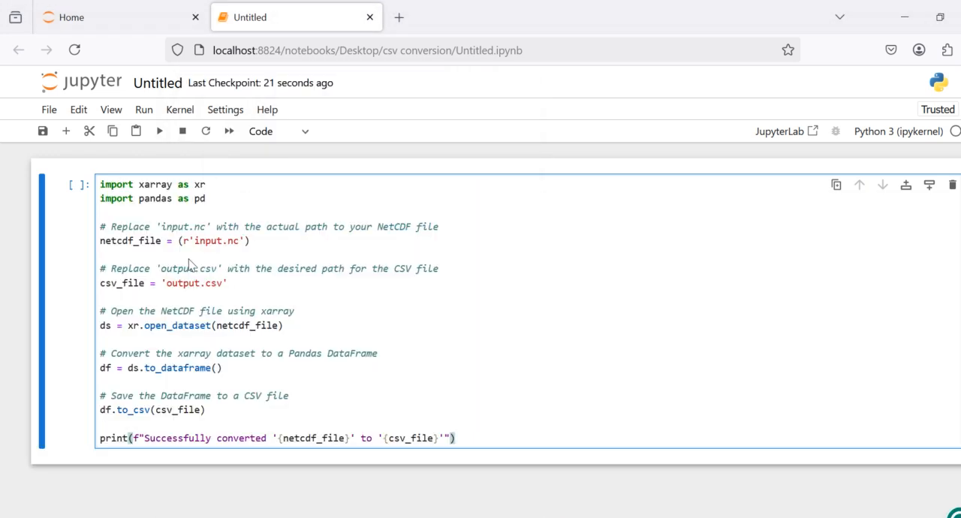
mouse_move(208, 259)
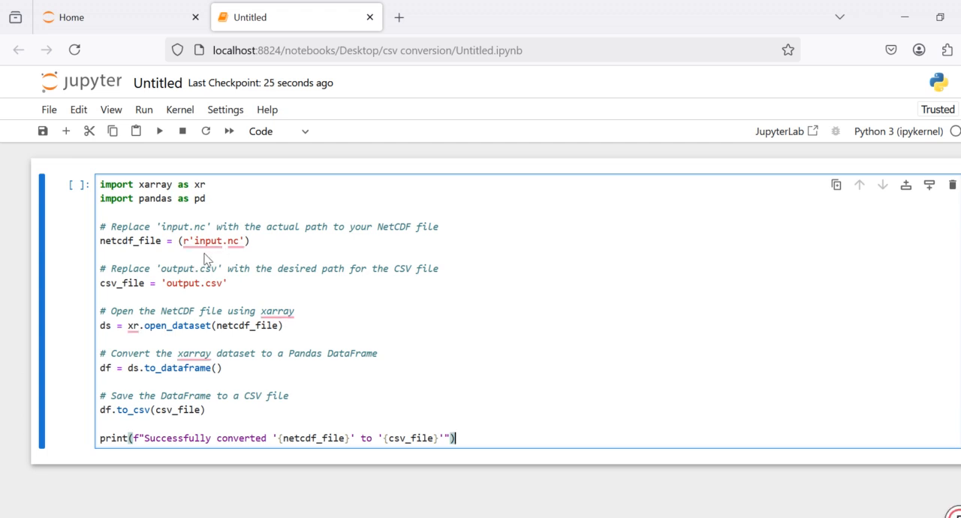
right_click(203, 240)
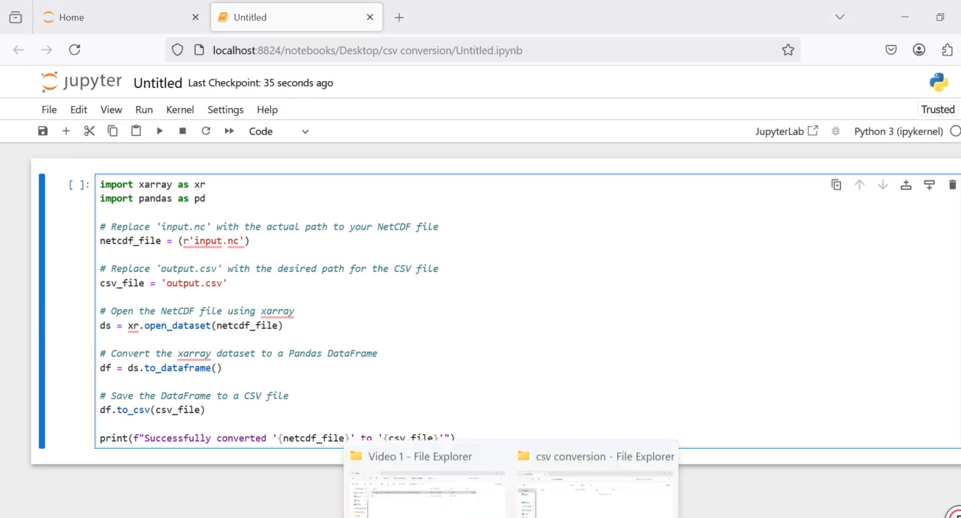
- Replace 'input.nc' with the pr_Amon file path and name the output 'csv file_output.csv'
click(418, 456)
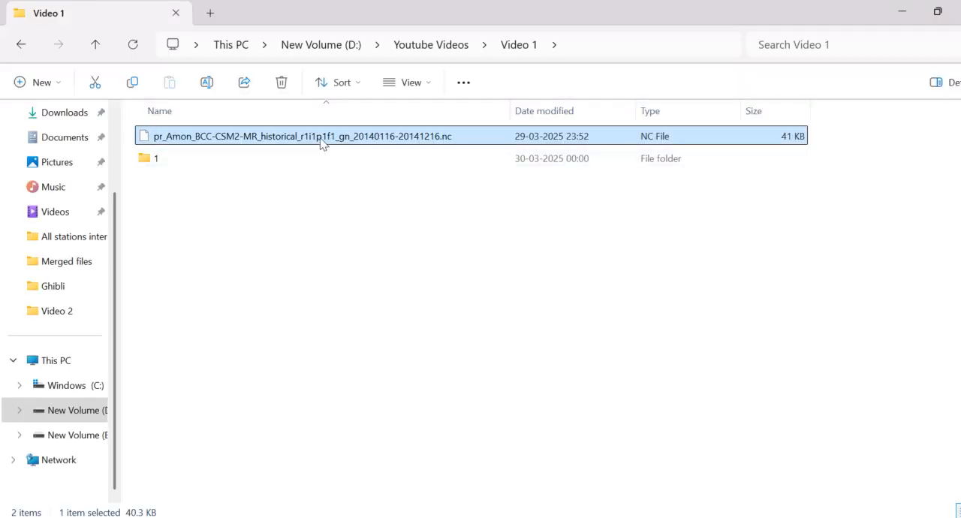
right_click(321, 139)
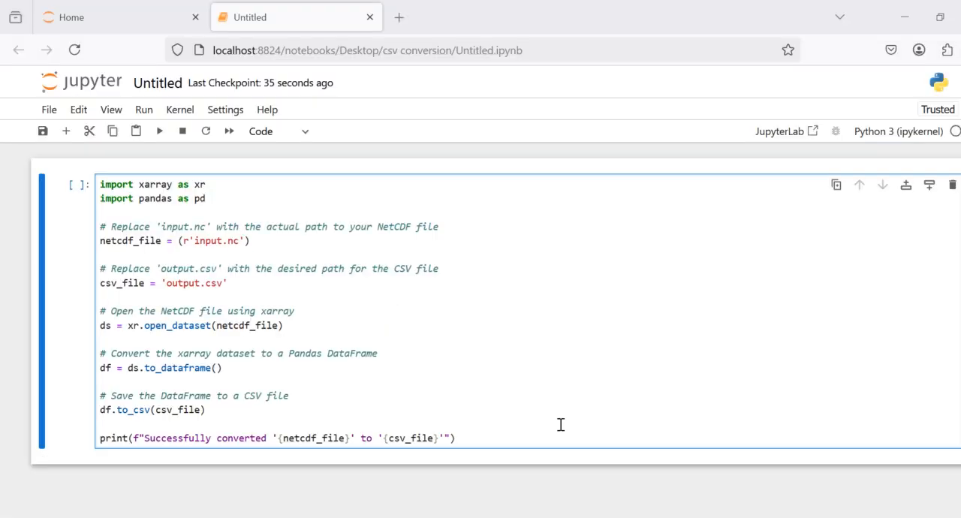
double_click(213, 240)
text(csv f)
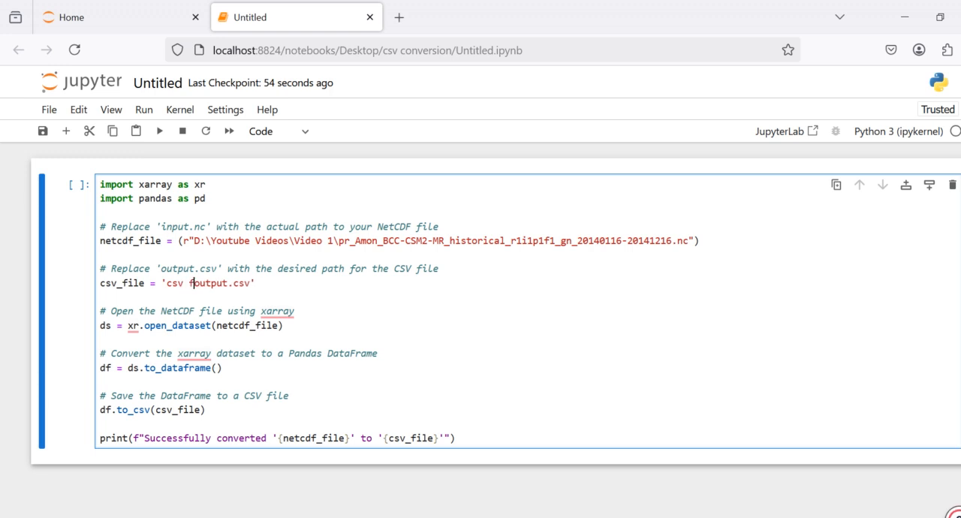
text(ile)
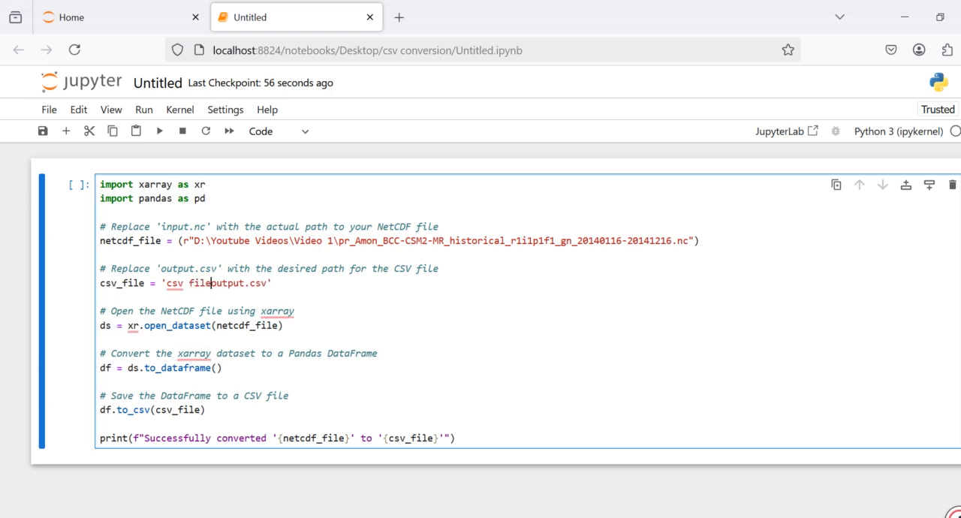
text(_)
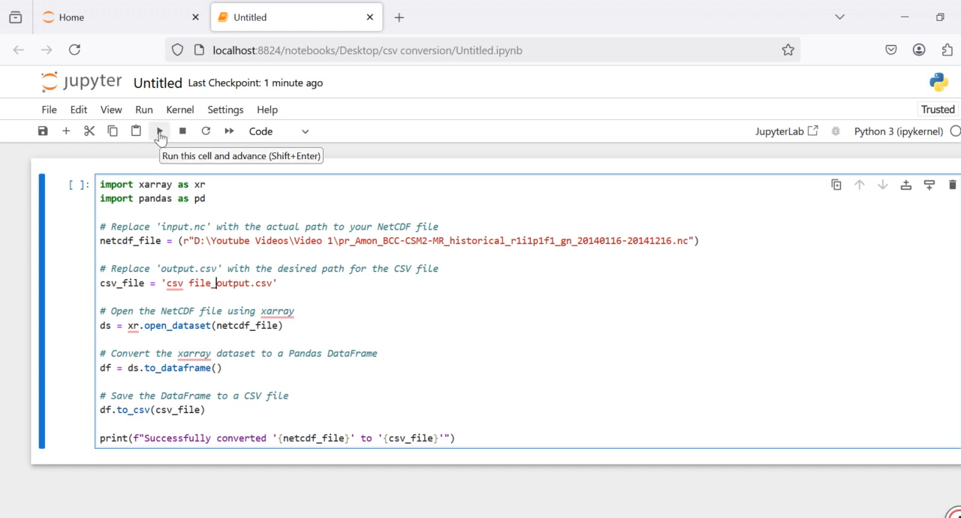
- Run the conversion cell and minimize the browser to show the desktop
click(159, 130)
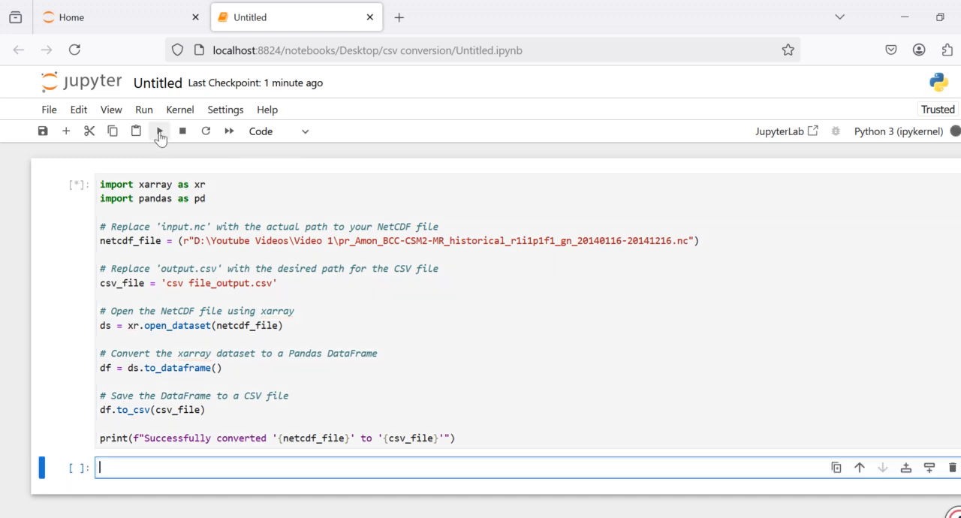
click(158, 131)
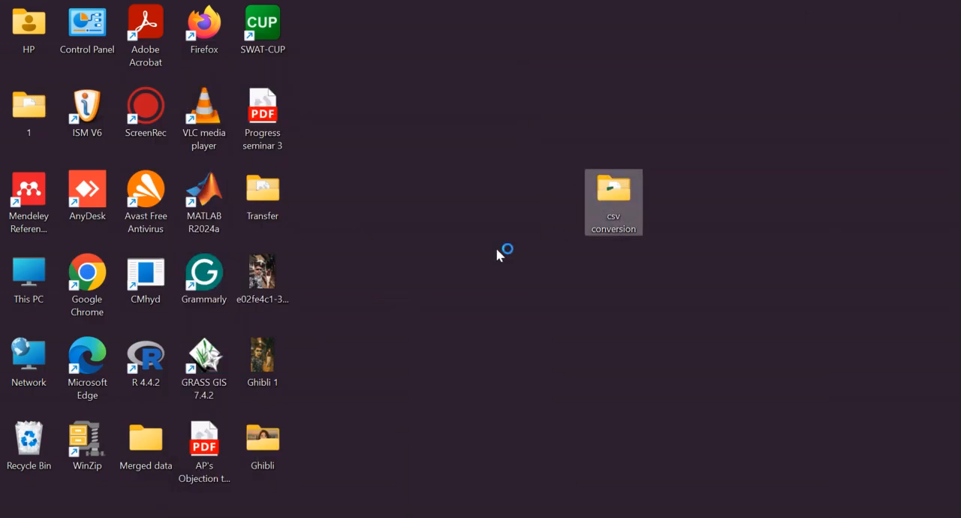
- Open the csv conversion folder and launch the 77 KB csv file_output in Excel
double_click(613, 191)
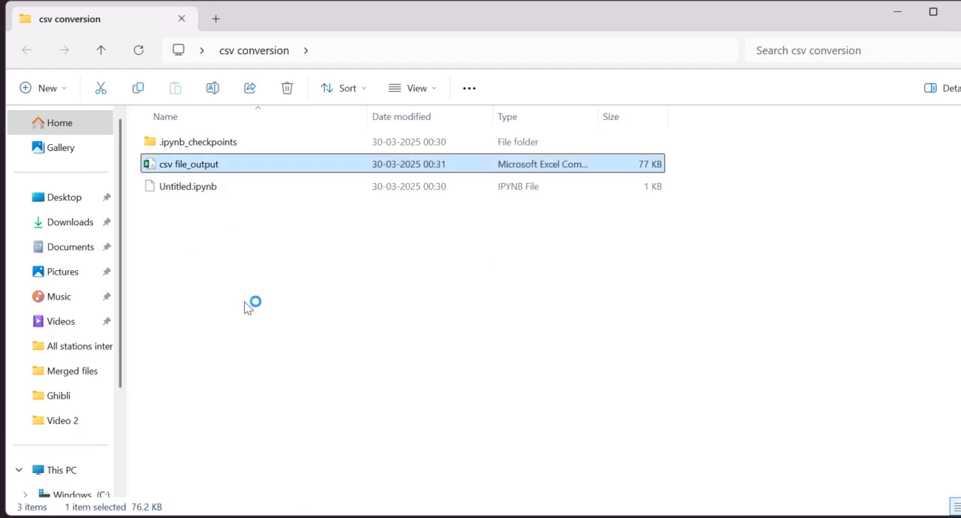
double_click(189, 163)
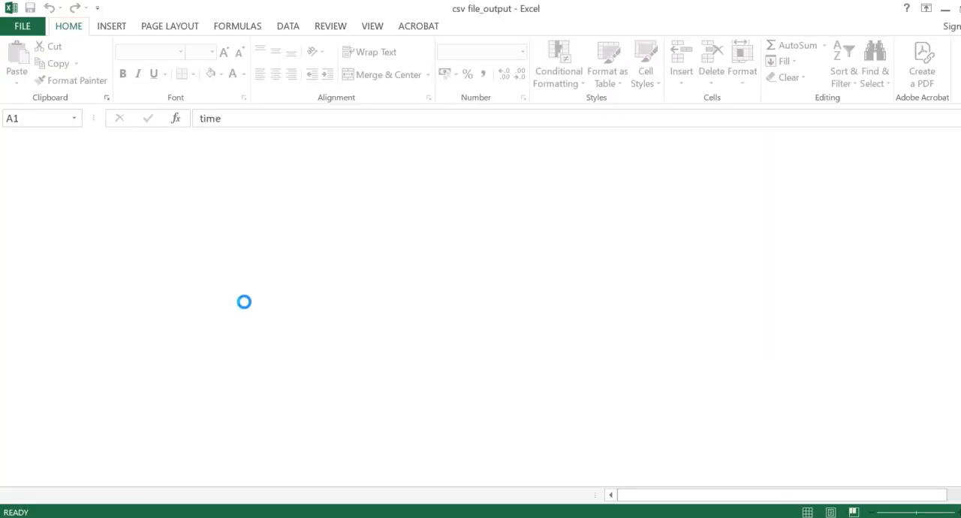
- Select cell C8 to inspect a full-precision lat value in csv file_output
click(145, 259)
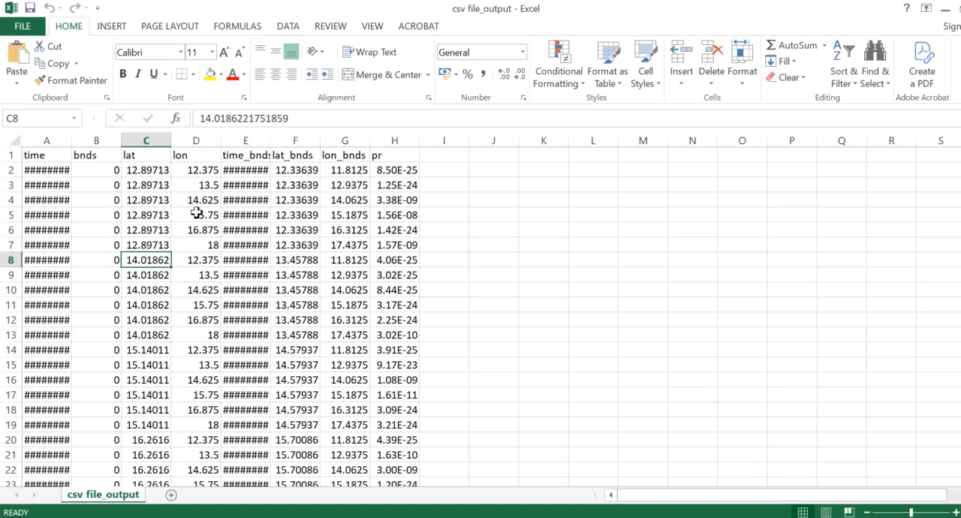
mouse_move(267, 223)
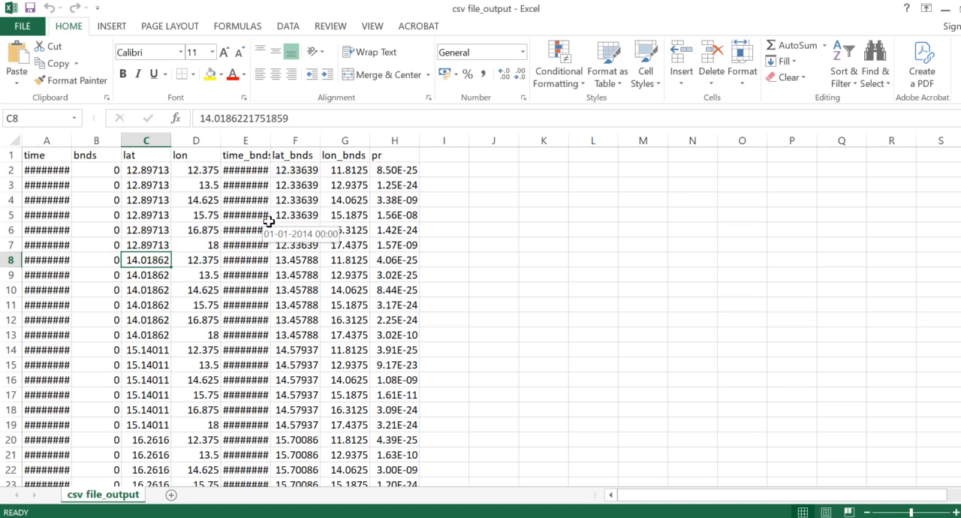
mouse_move(712, 289)
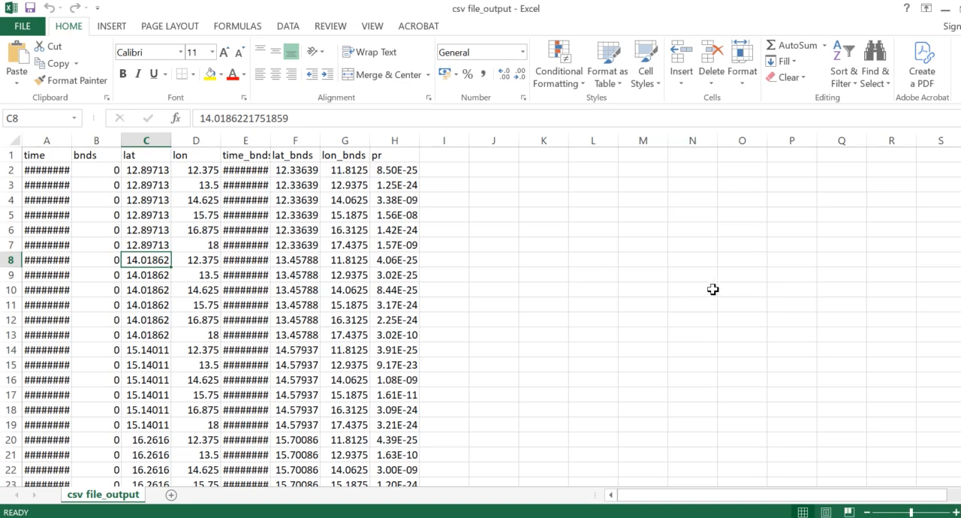